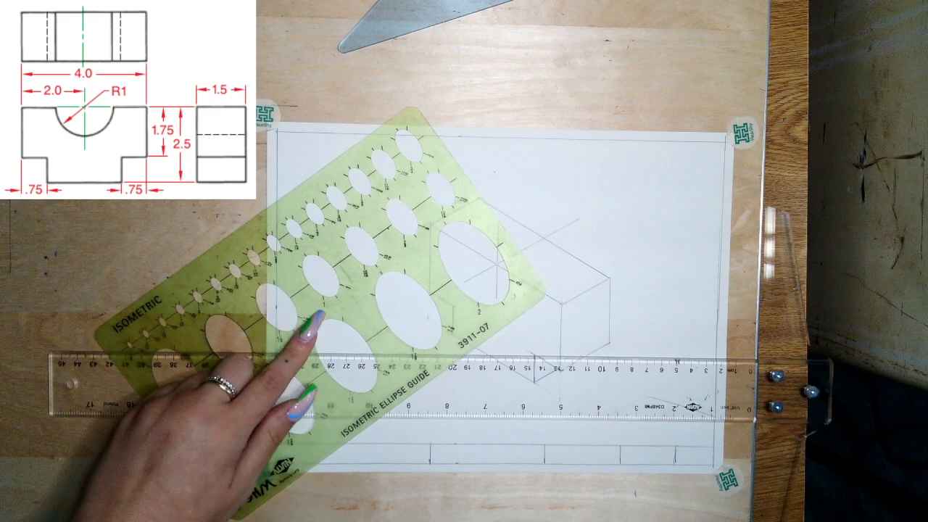
Move the isometric ellipse template aside to clear the top face for centre lines.
drag(327, 290, 145, 362)
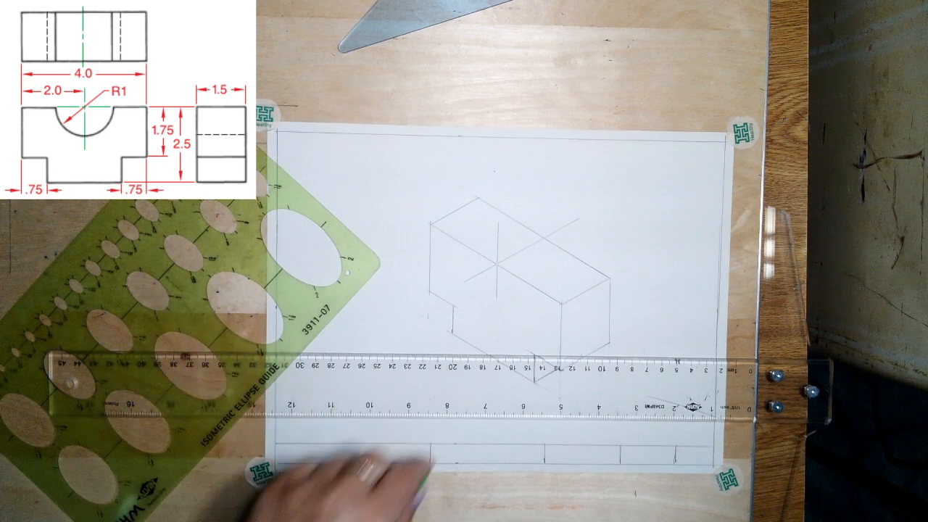
mouse_move(507, 305)
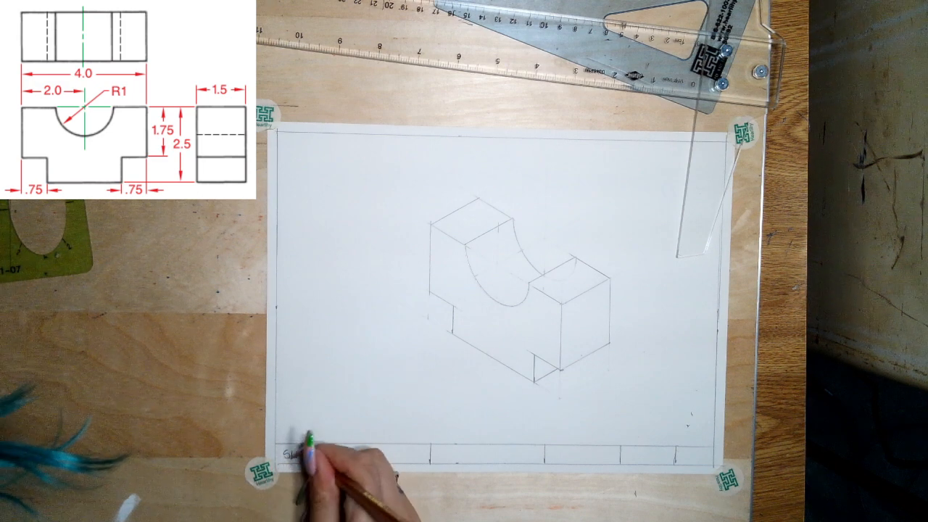
Letter SUPPORT BLOCK in the first title box and begin lettering the name beside it.
text(Supp)
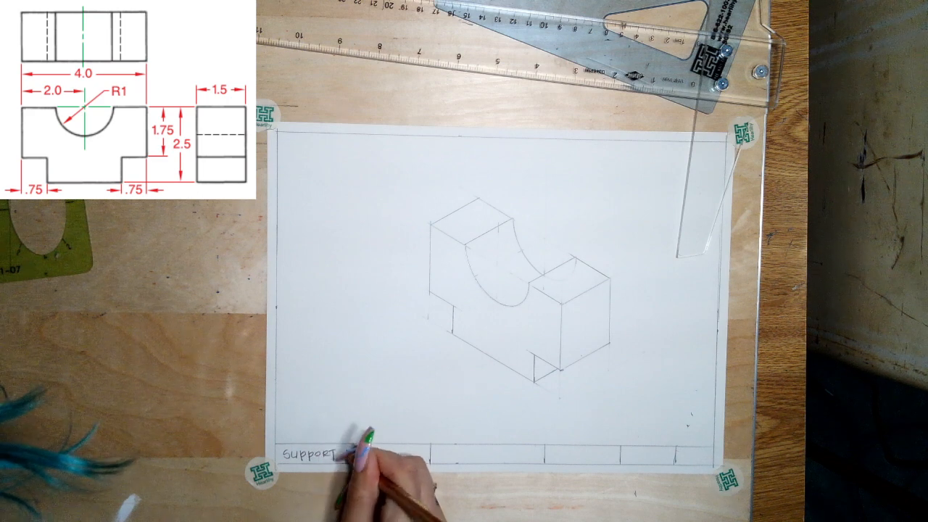
text(BLOCK)
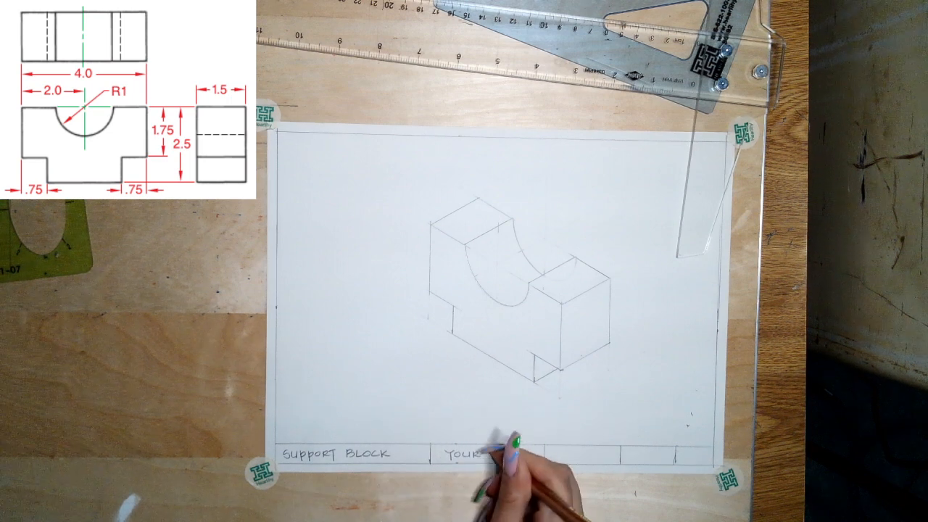
text(YOUR NA)
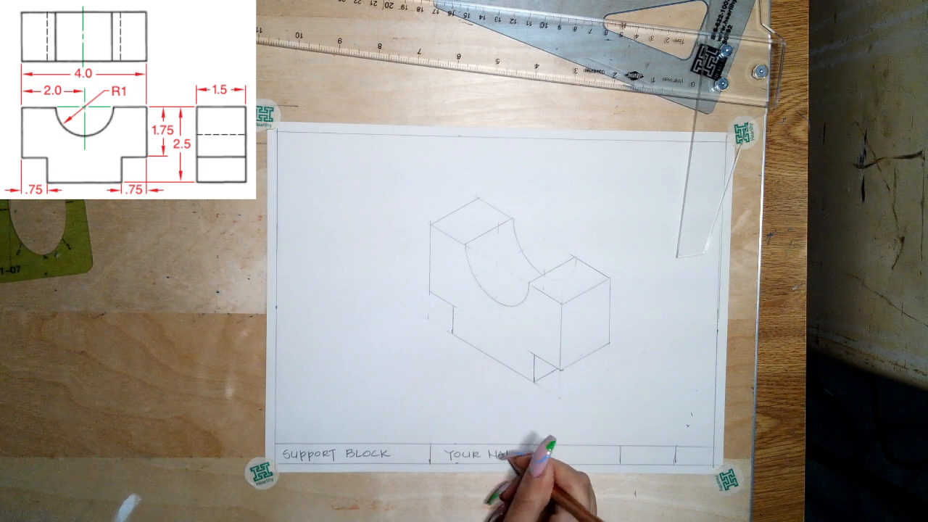